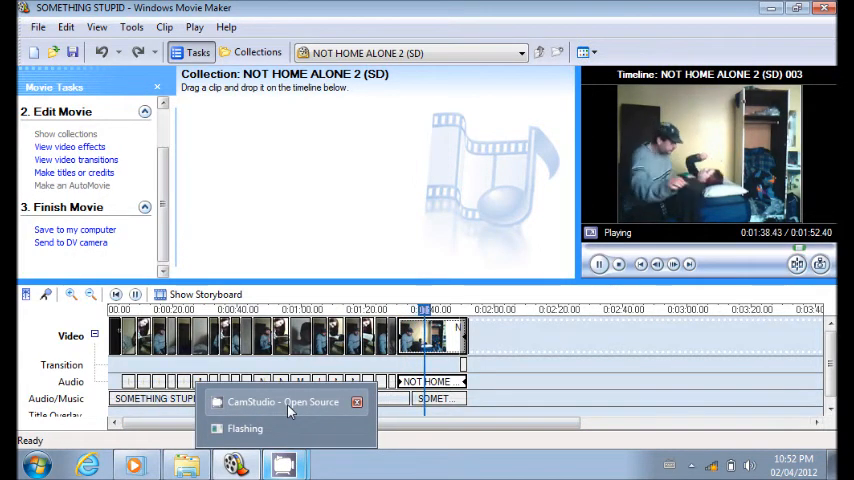
Bring the CamStudio recorder window forward and open its File menu to stop recording
click(290, 401)
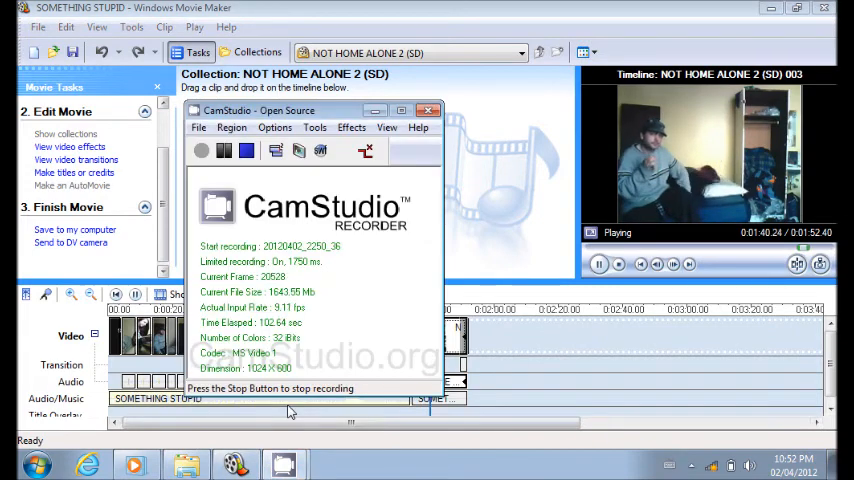
click(199, 127)
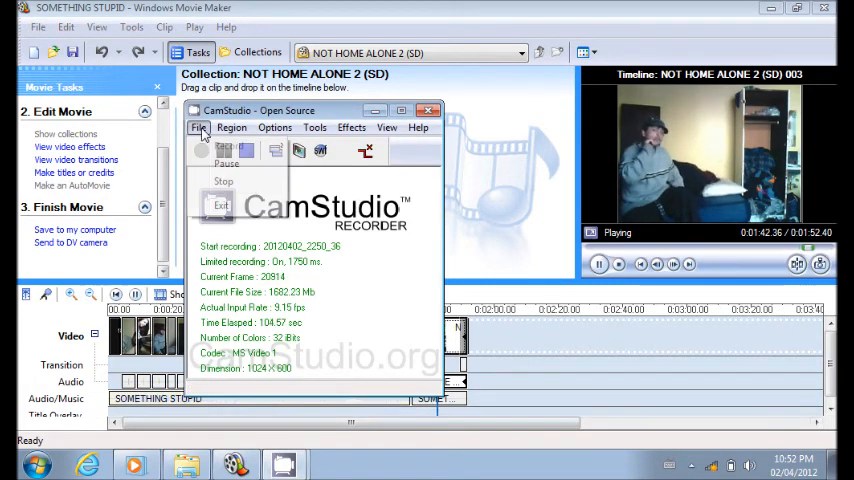